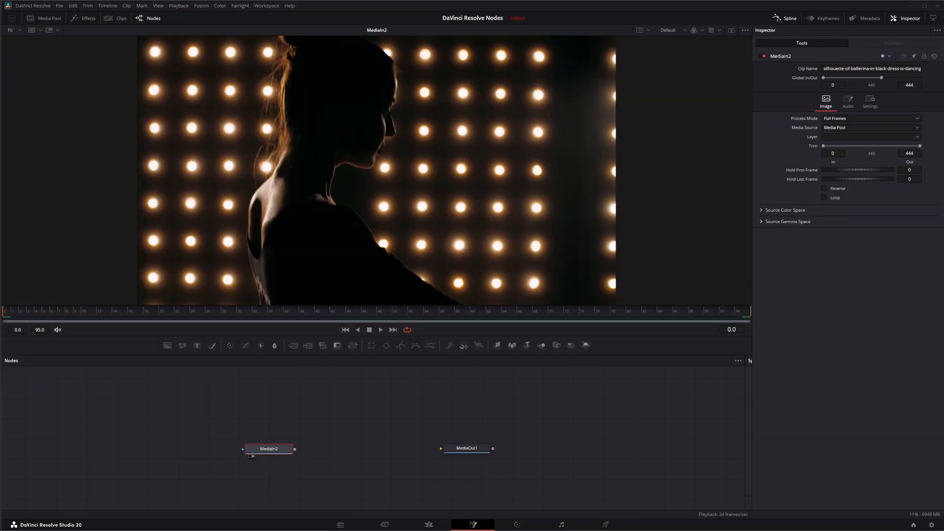
Add a Lens Blur node after MediaIn2 and compare it against the unblurred footage.
click(466, 448)
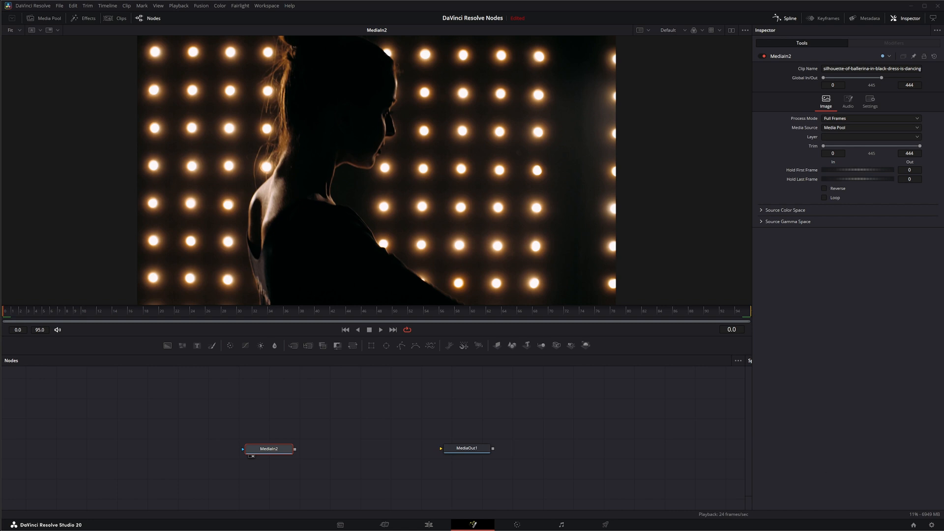
mouse_move(268, 411)
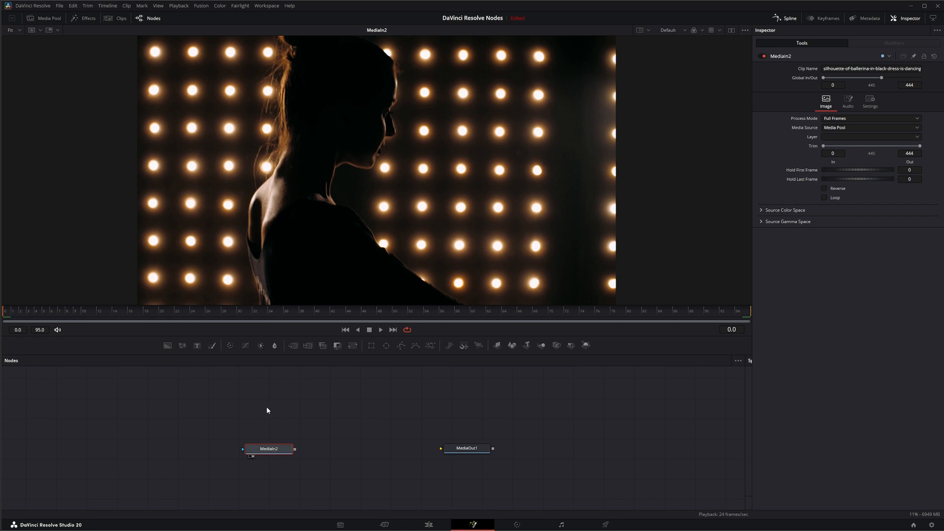
mouse_move(320, 188)
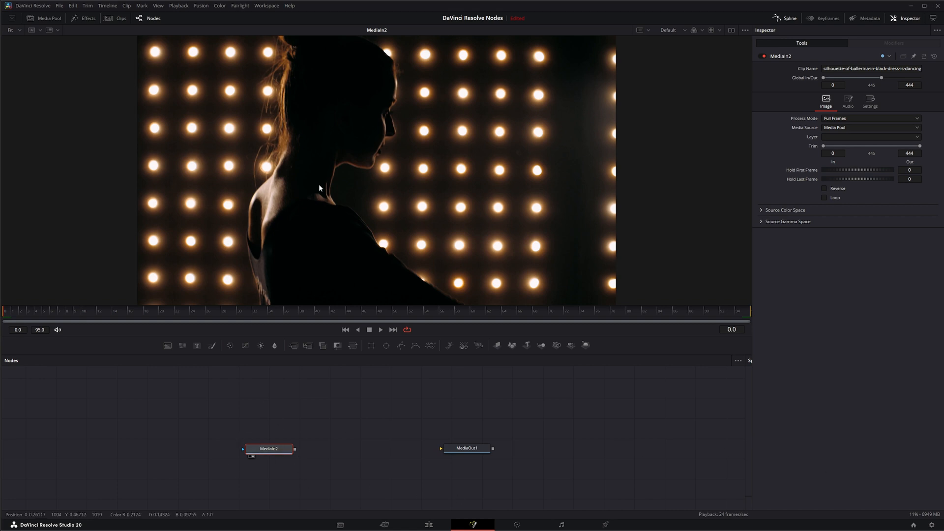
mouse_move(35, 313)
text(lens)
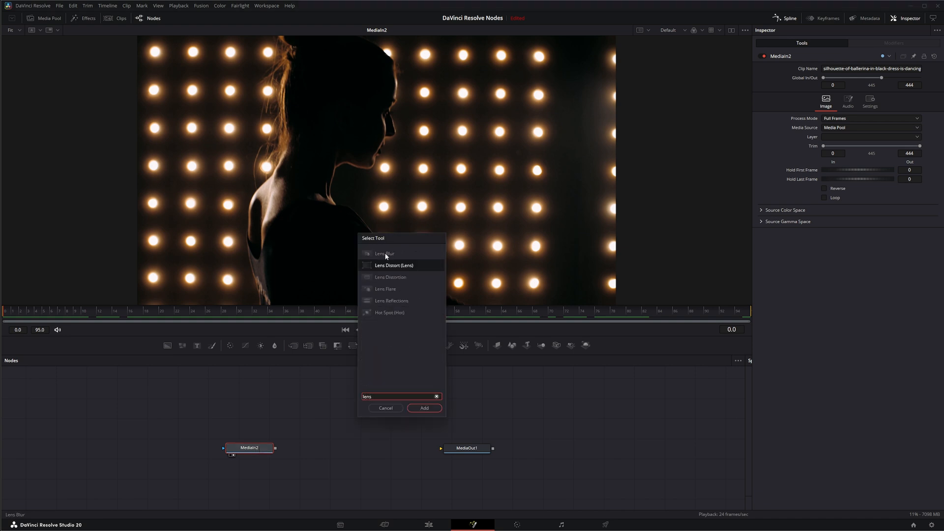
click(424, 407)
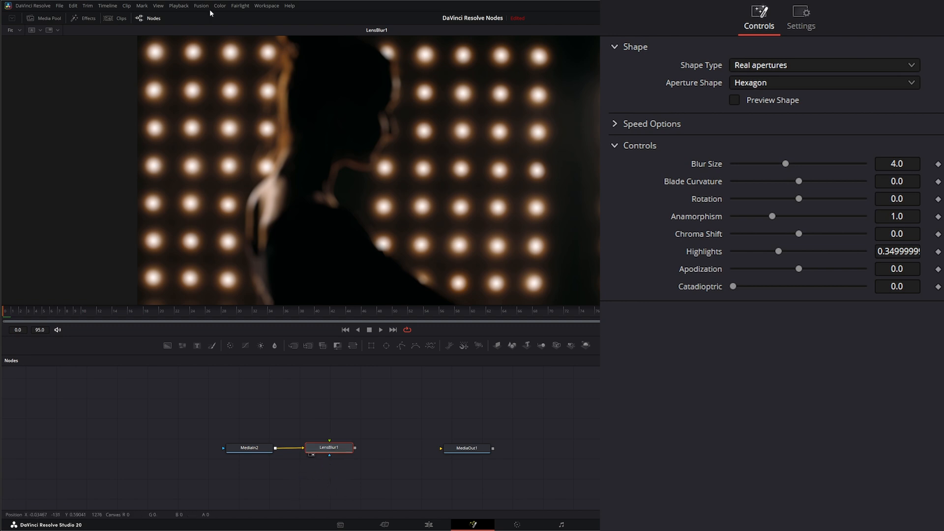
mouse_move(359, 278)
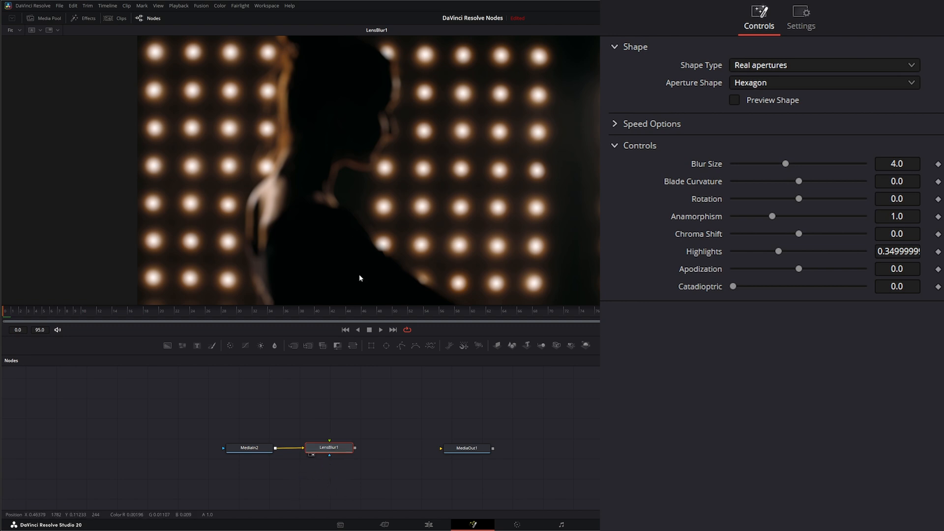
click(325, 448)
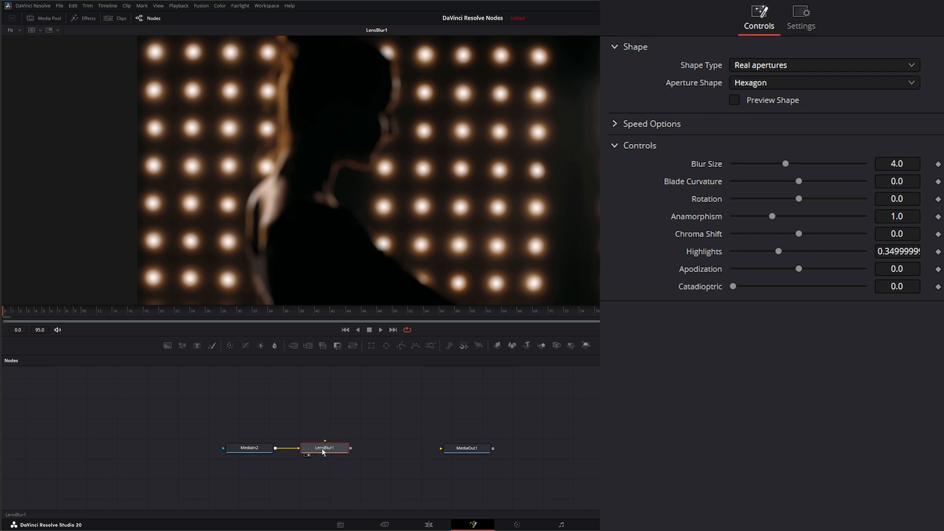
mouse_move(263, 462)
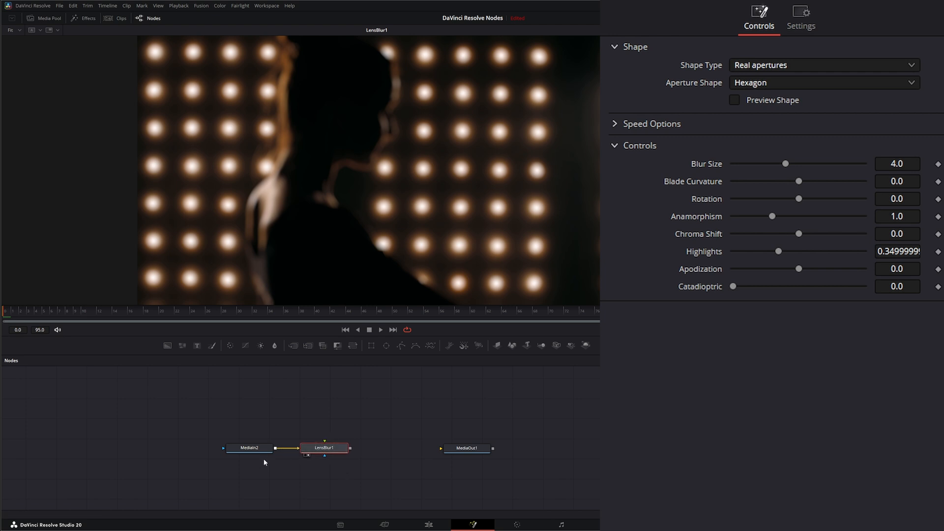
click(249, 447)
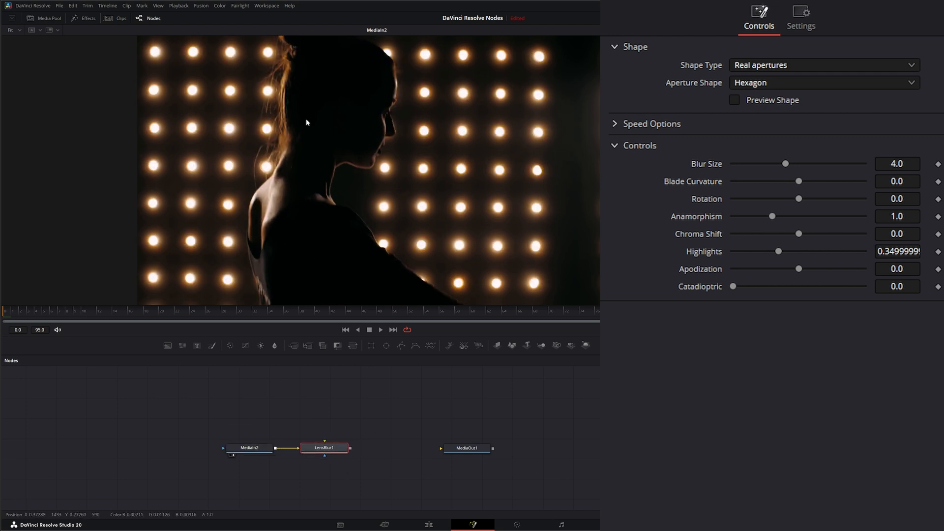
click(324, 448)
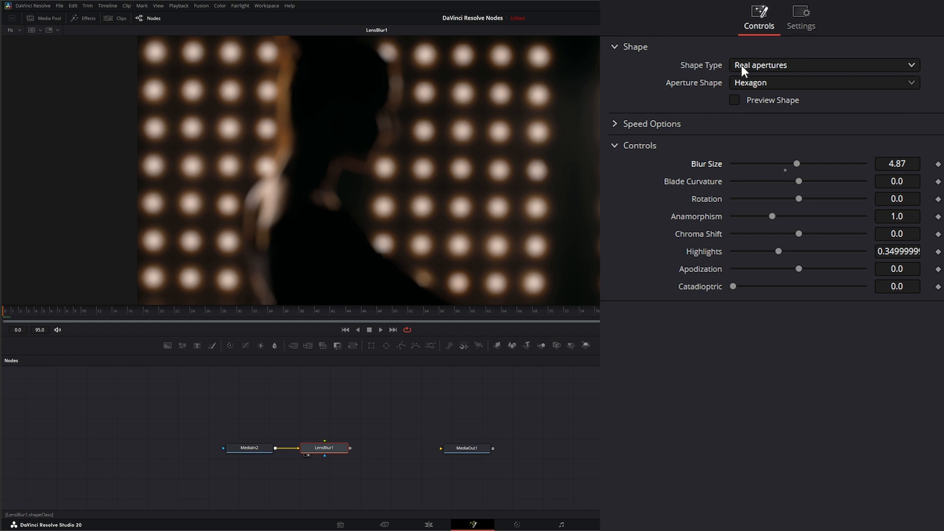
mouse_move(780, 71)
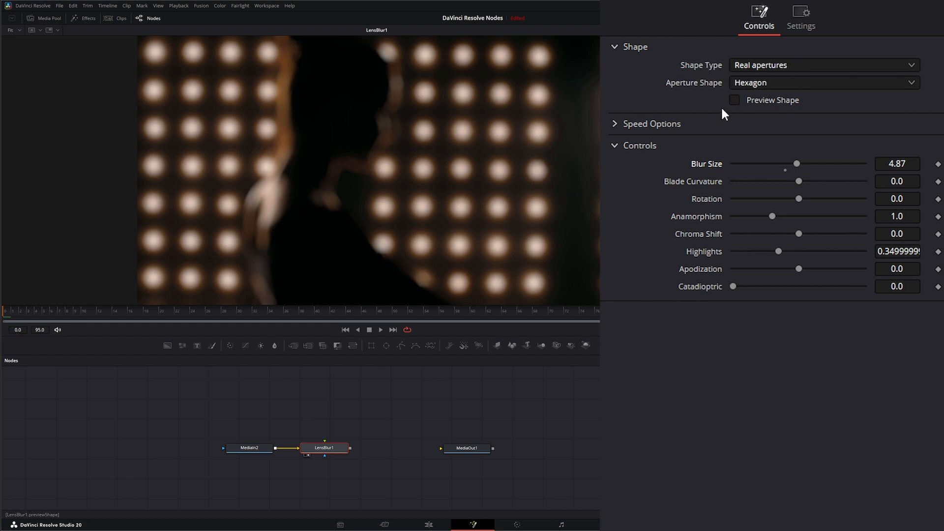
Try Square, Pentagon, Hexagon, Heptagon and Octagon aperture shapes, settling on Triangle.
click(823, 82)
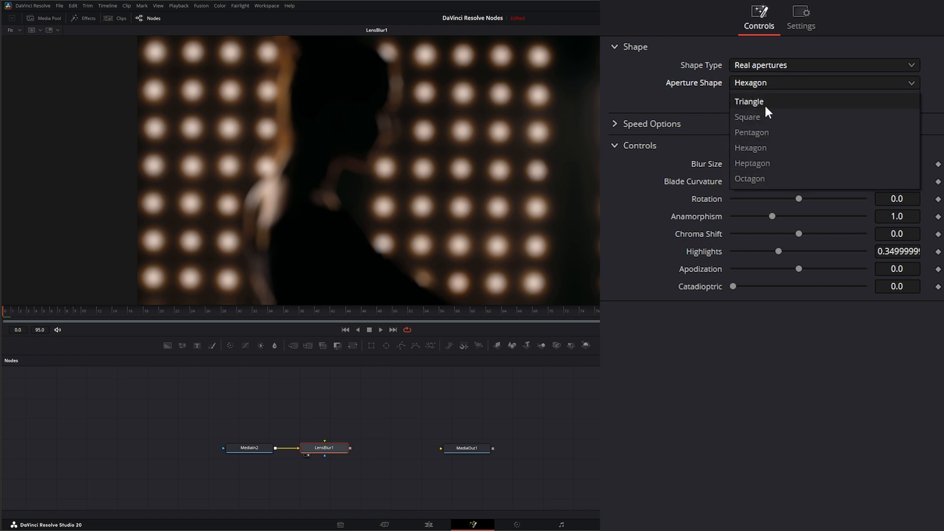
click(749, 102)
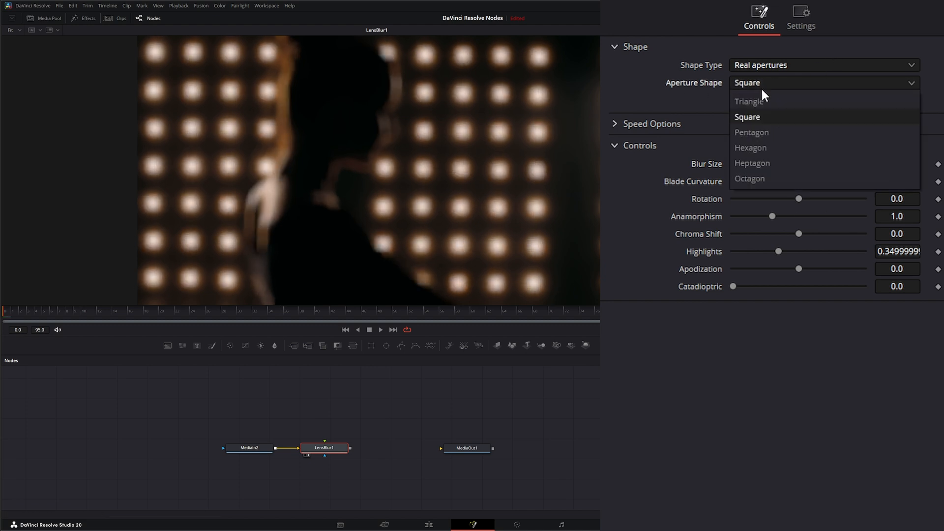
click(752, 132)
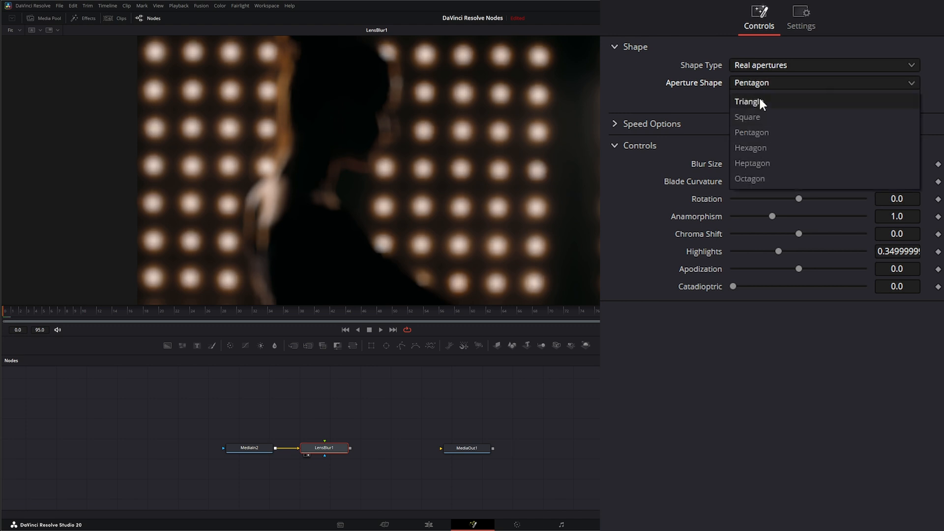
click(751, 148)
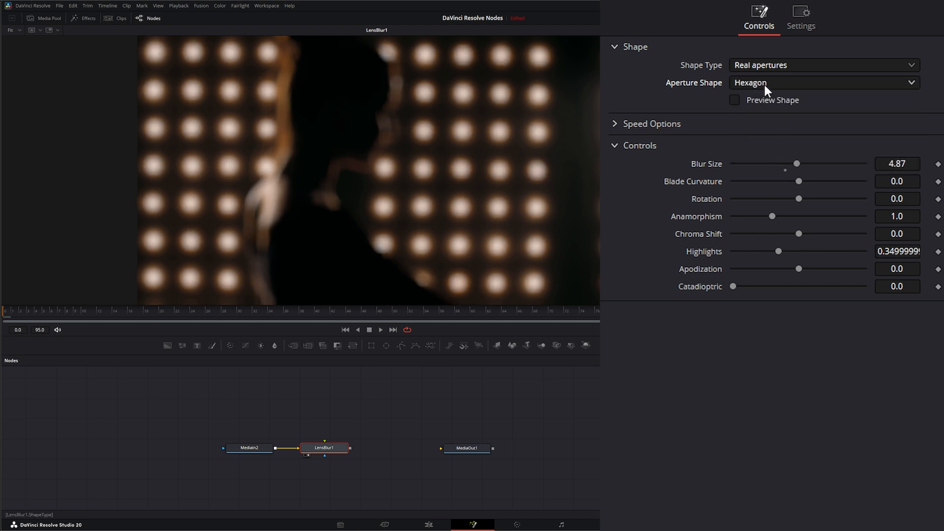
click(823, 83)
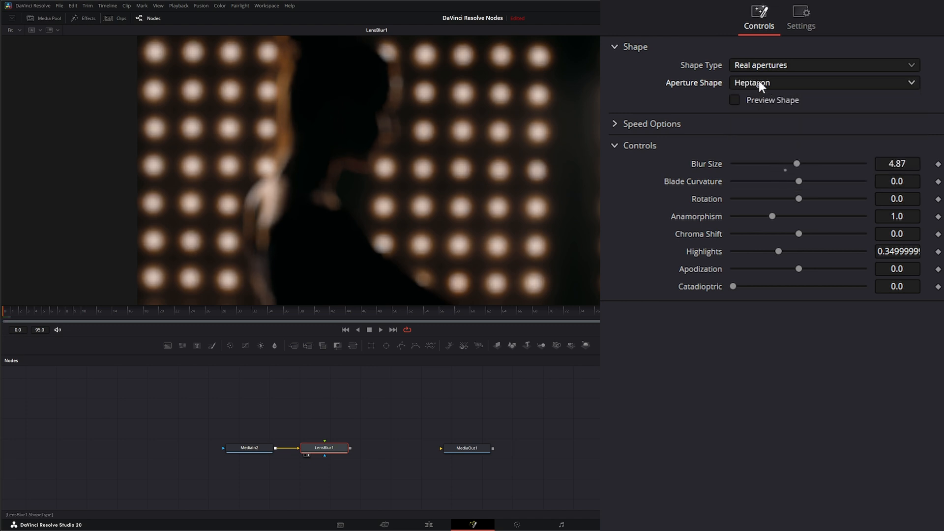
click(823, 82)
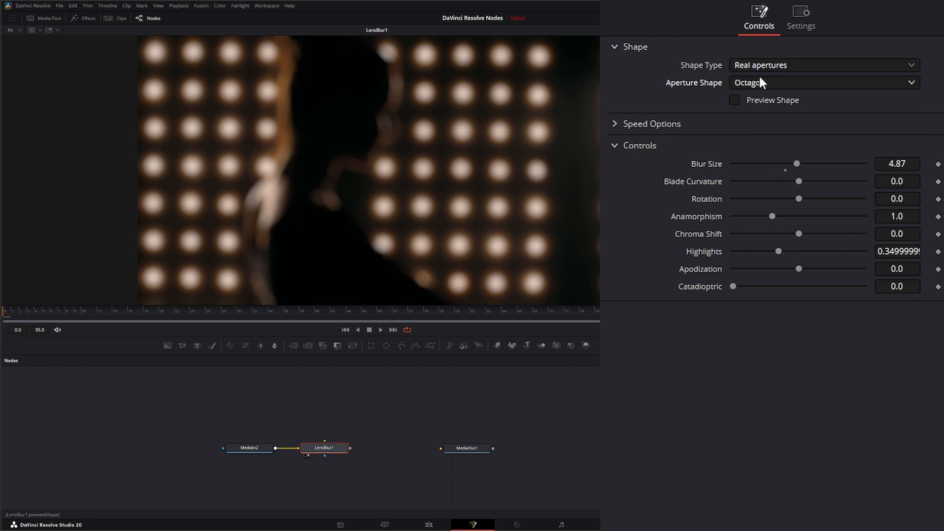
click(823, 82)
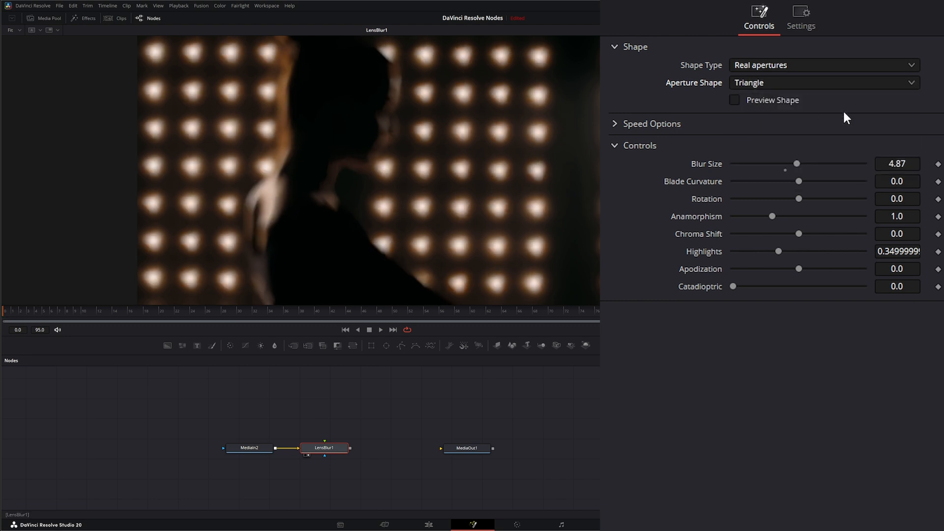
mouse_move(685, 86)
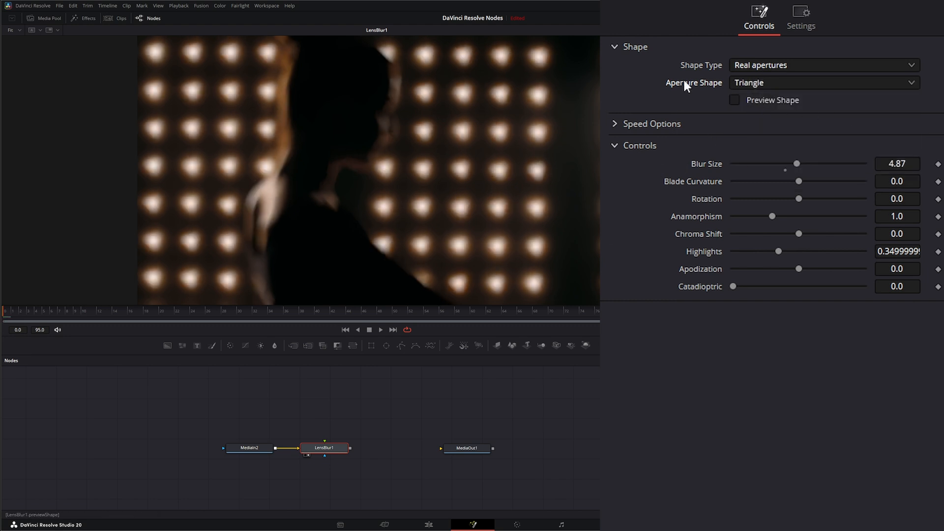
Turn on Preview Shape to view the triangular aperture by itself.
click(733, 100)
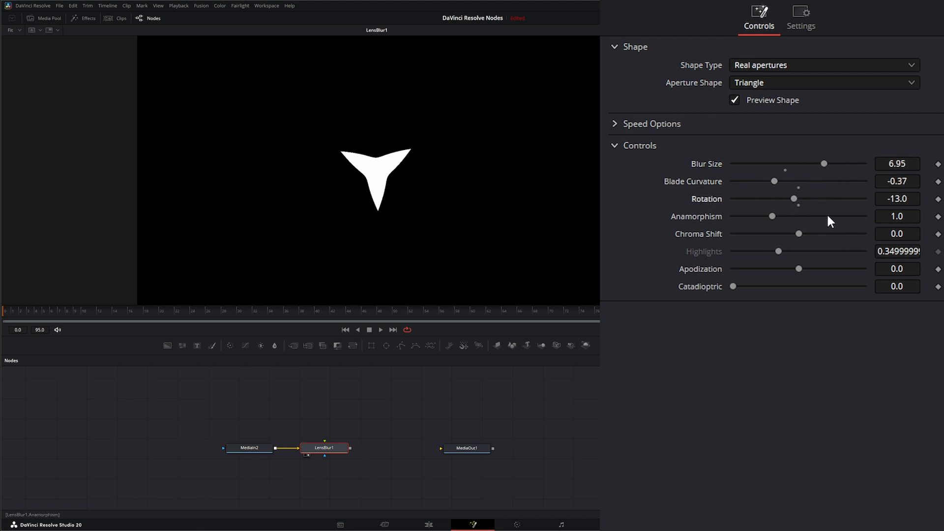
mouse_move(427, 211)
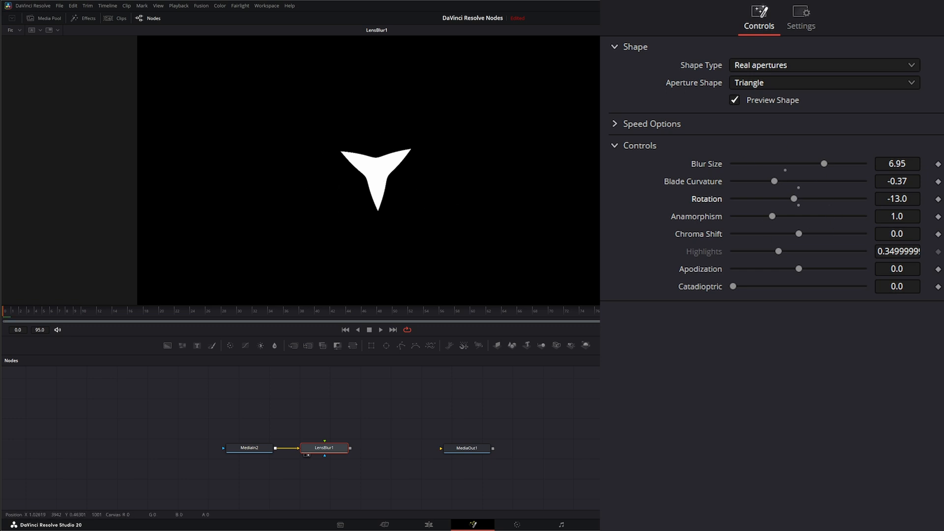
mouse_move(370, 342)
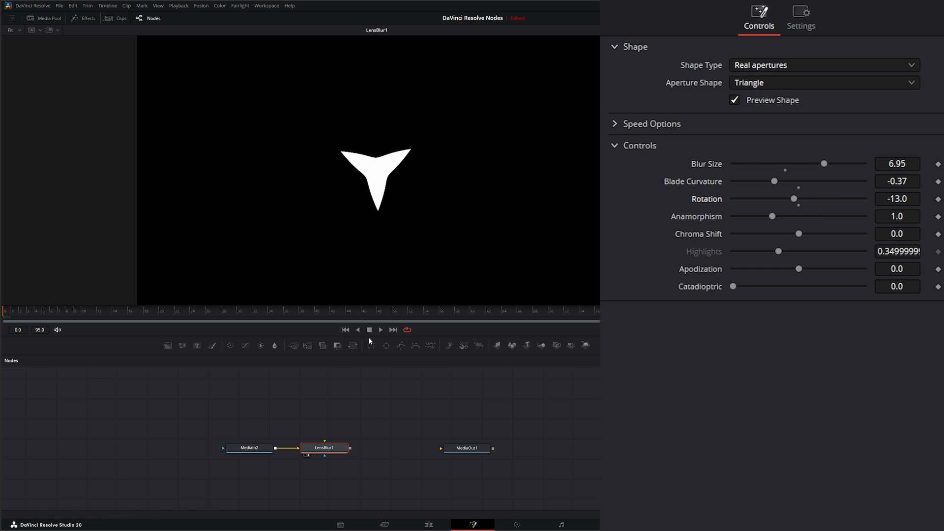
mouse_move(455, 197)
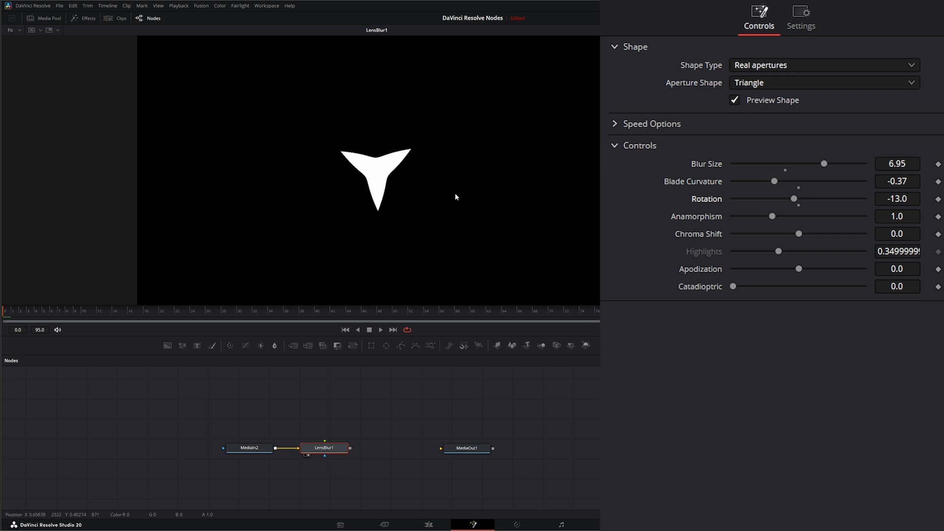
mouse_move(268, 145)
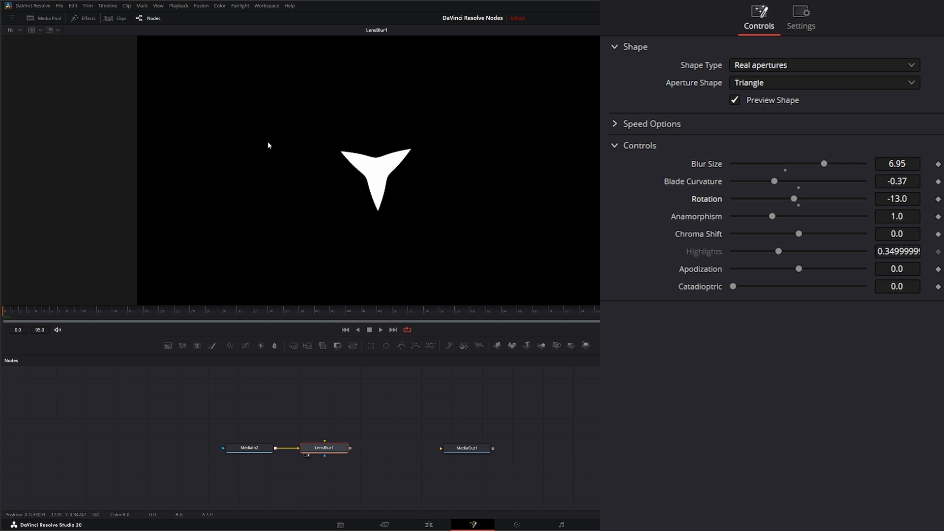
mouse_move(432, 165)
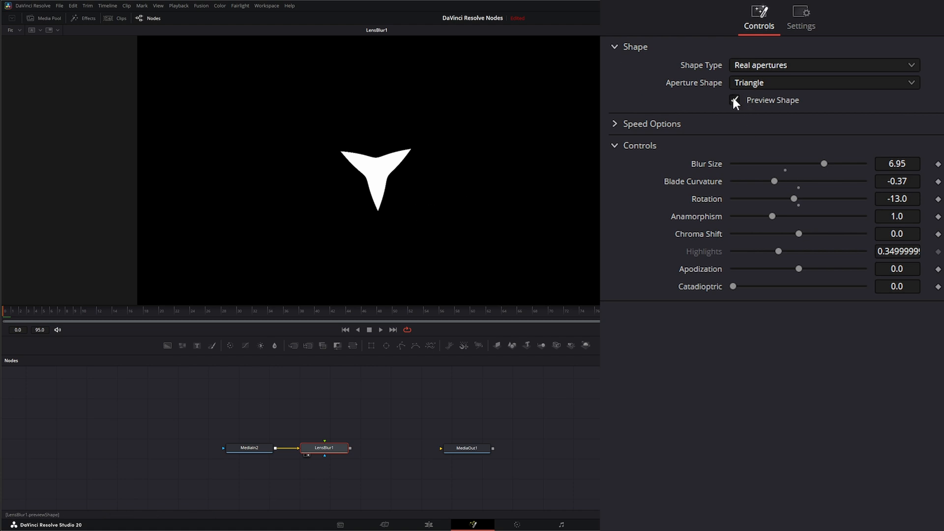
Turn off Preview Shape, test Half processing quality, then return quality to Full.
click(734, 99)
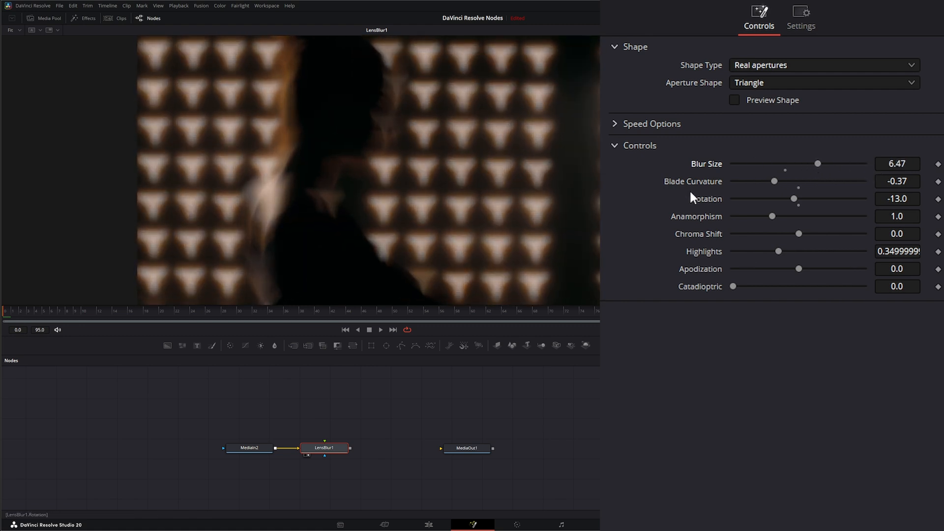
click(652, 123)
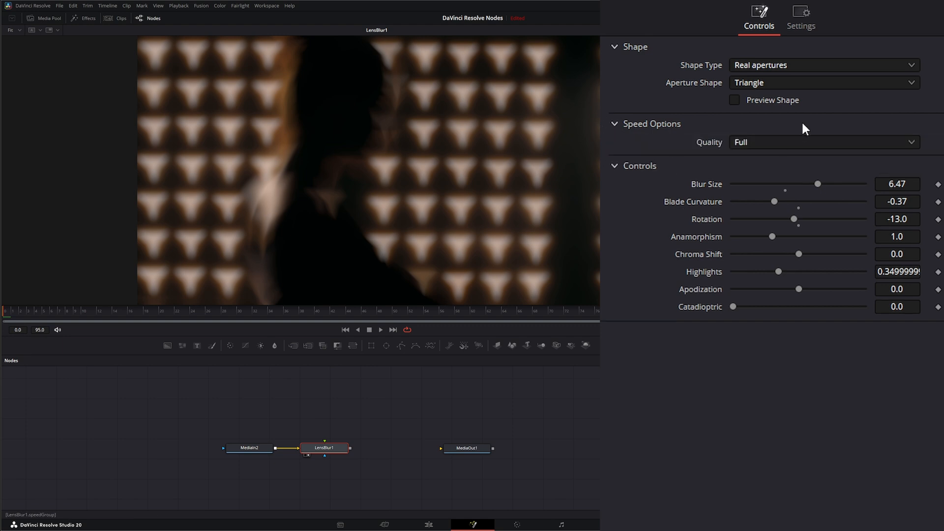
mouse_move(764, 147)
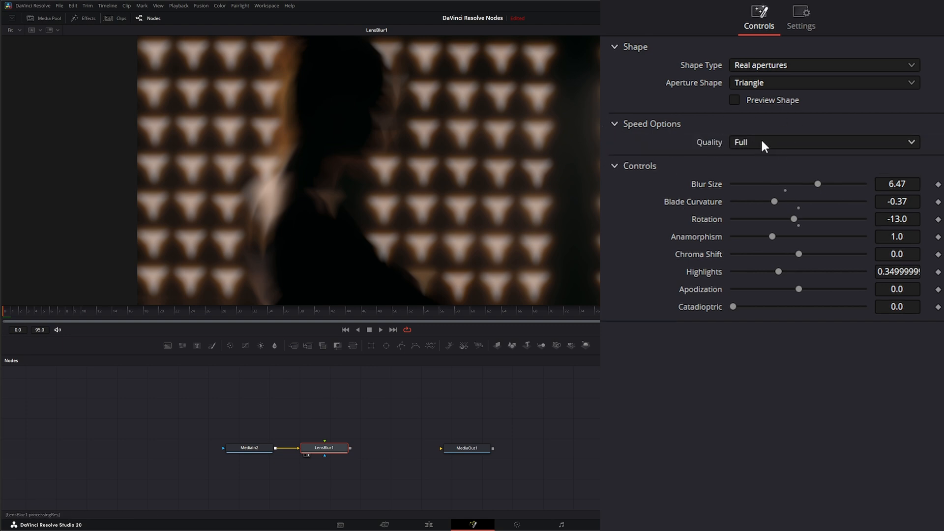
click(824, 142)
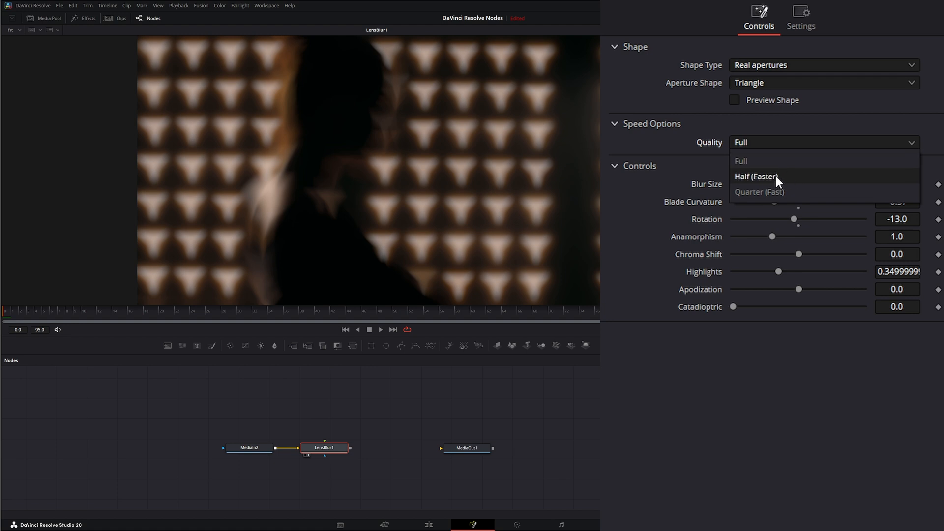
click(756, 177)
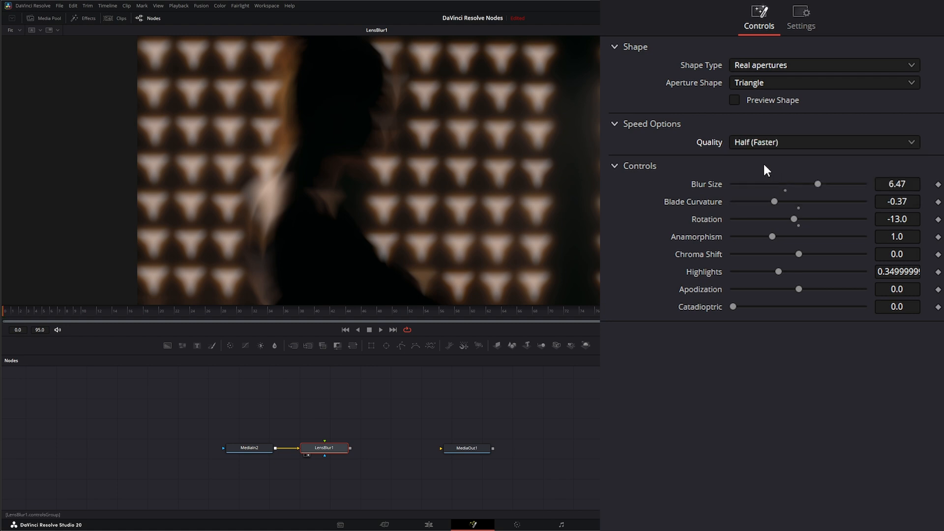
click(822, 142)
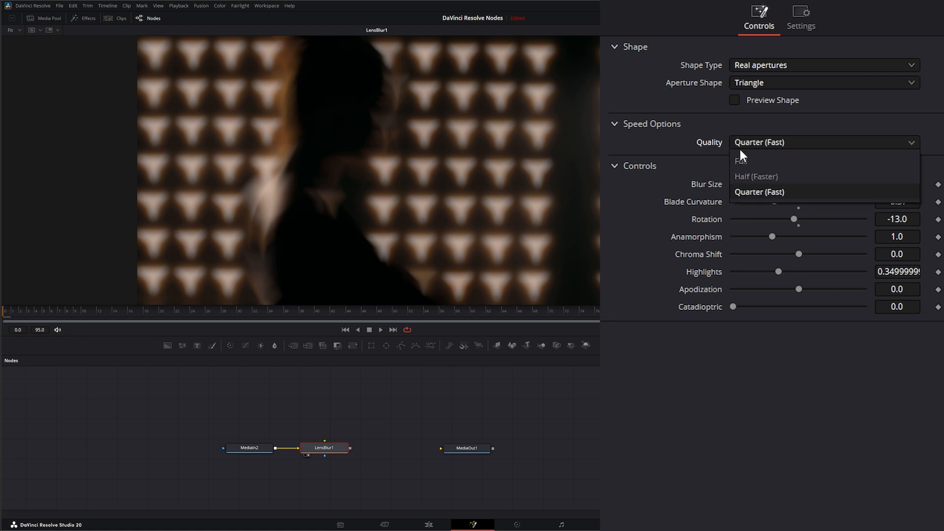
click(759, 160)
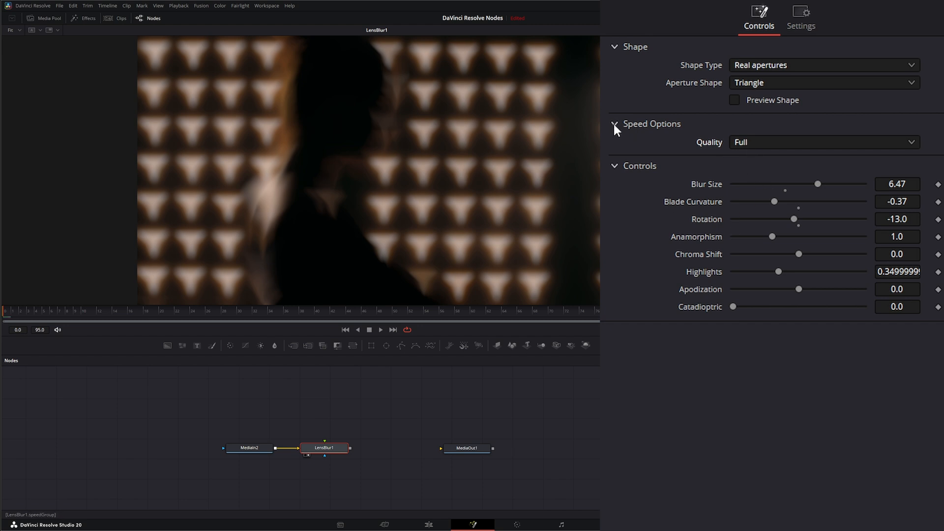
Collapse Speed Options and set the Aperture Shape to Hexagon.
click(615, 123)
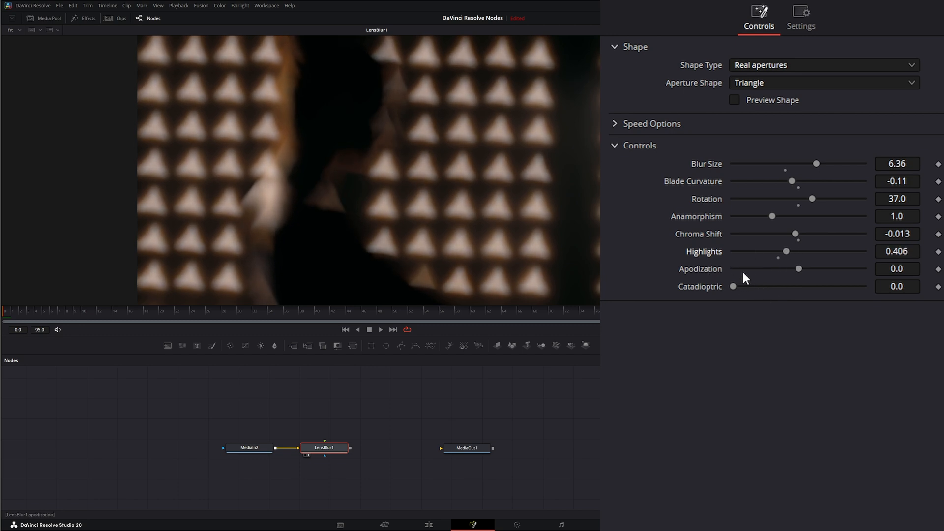
mouse_move(681, 272)
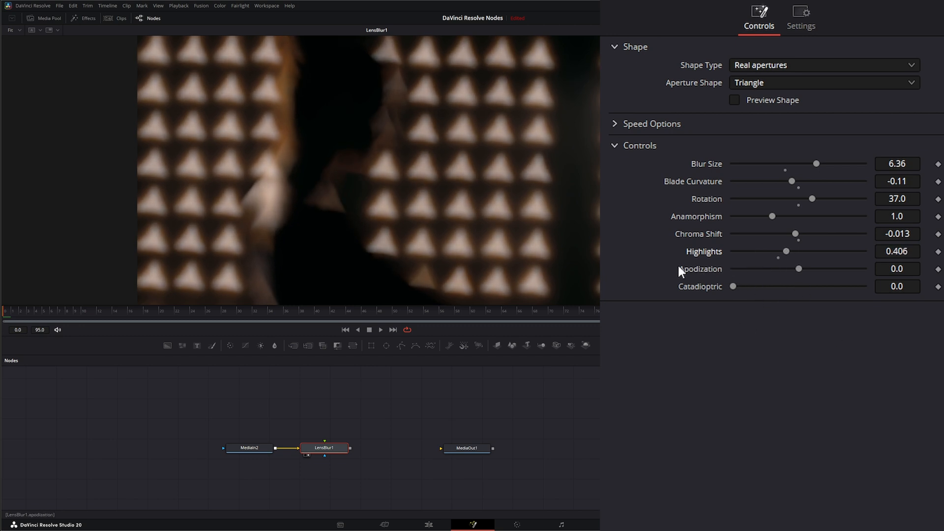
mouse_move(479, 182)
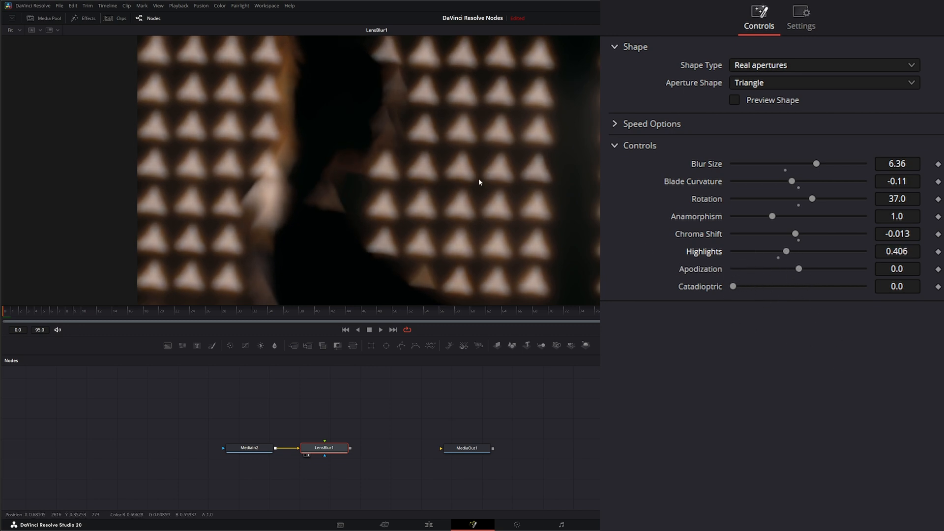
mouse_move(560, 246)
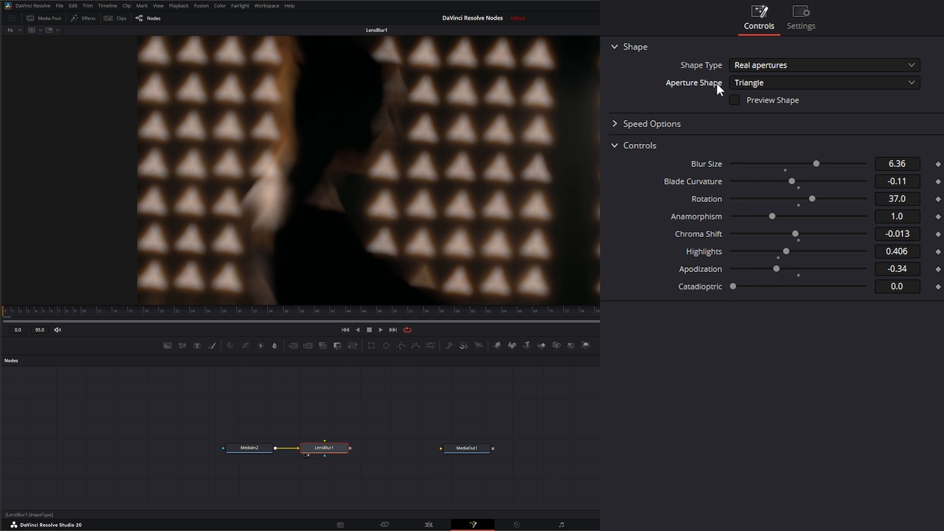
click(822, 83)
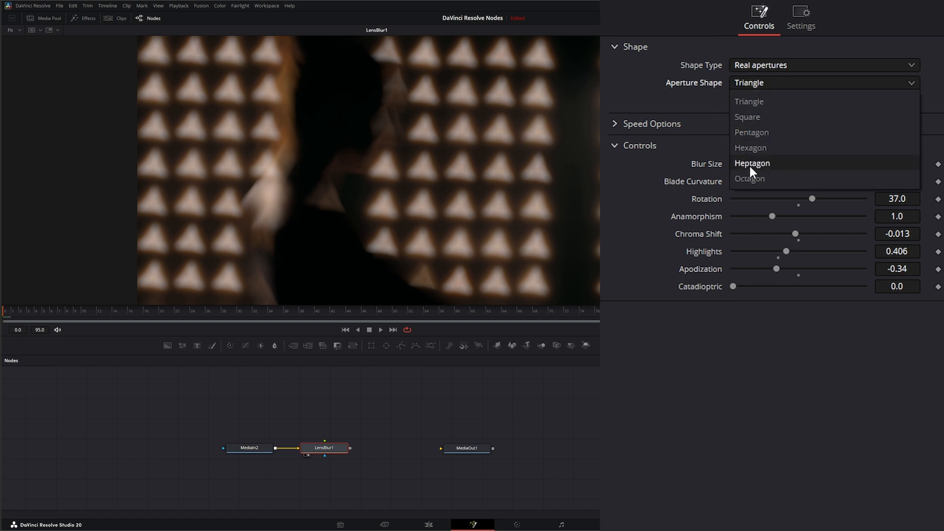
click(751, 147)
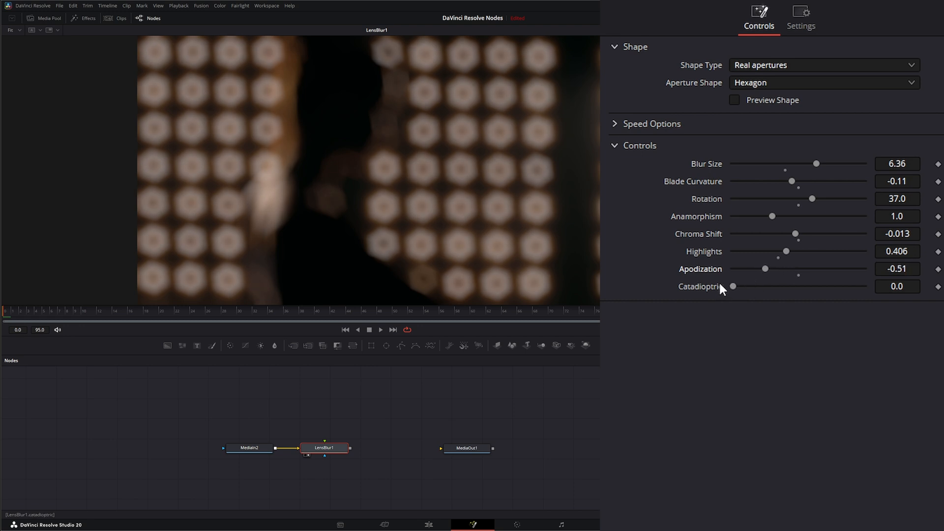
mouse_move(750, 287)
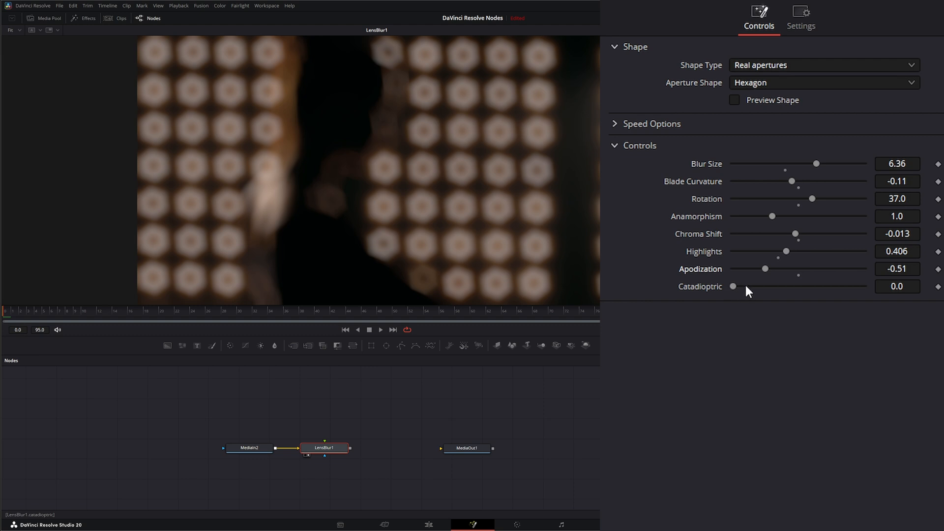
mouse_move(729, 294)
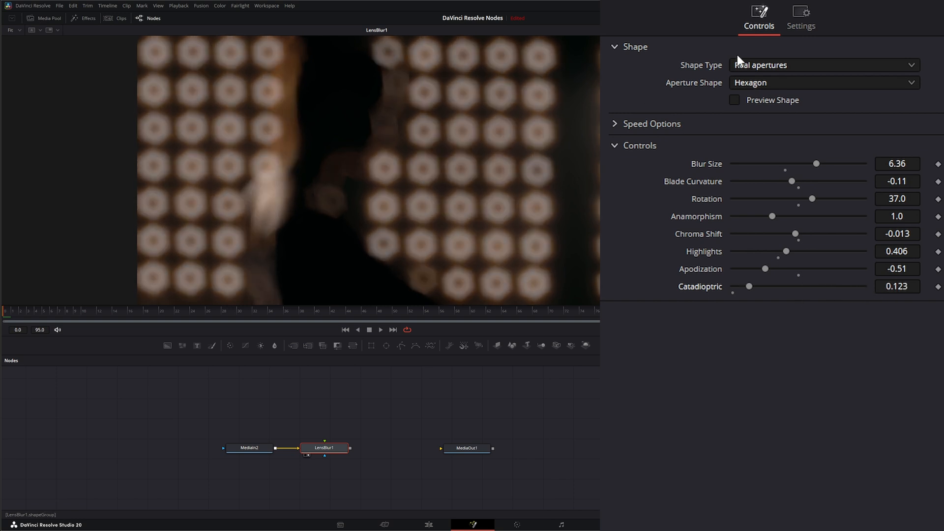
Switch Shape Type to Creative and try the Star, Starfish and Starburst shapes.
click(822, 65)
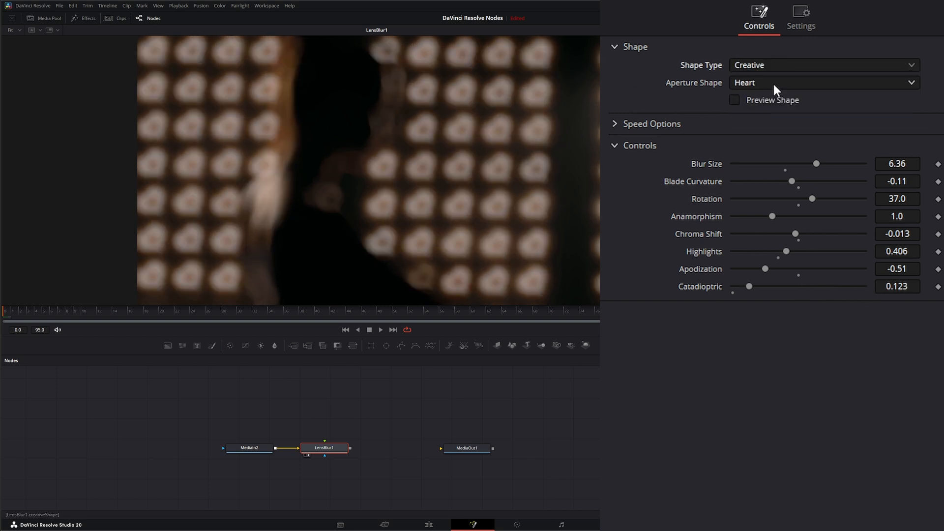
mouse_move(712, 205)
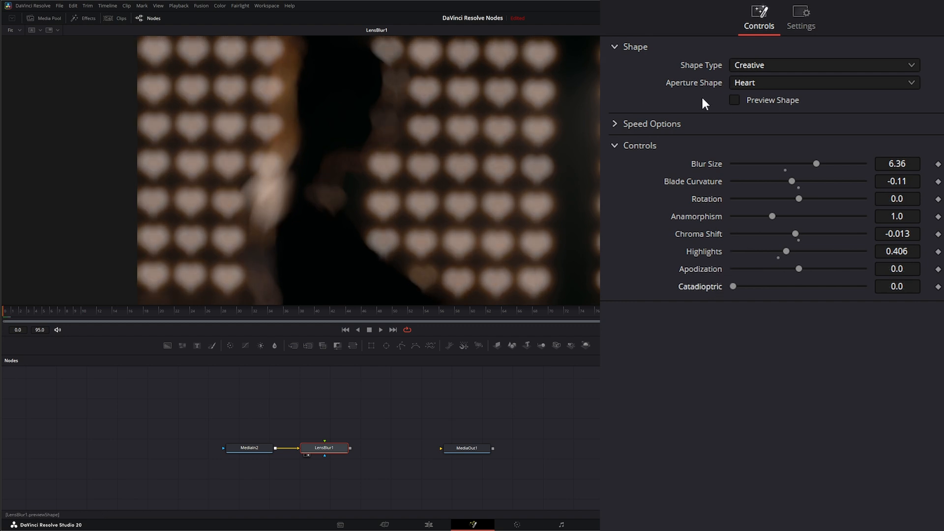
click(823, 82)
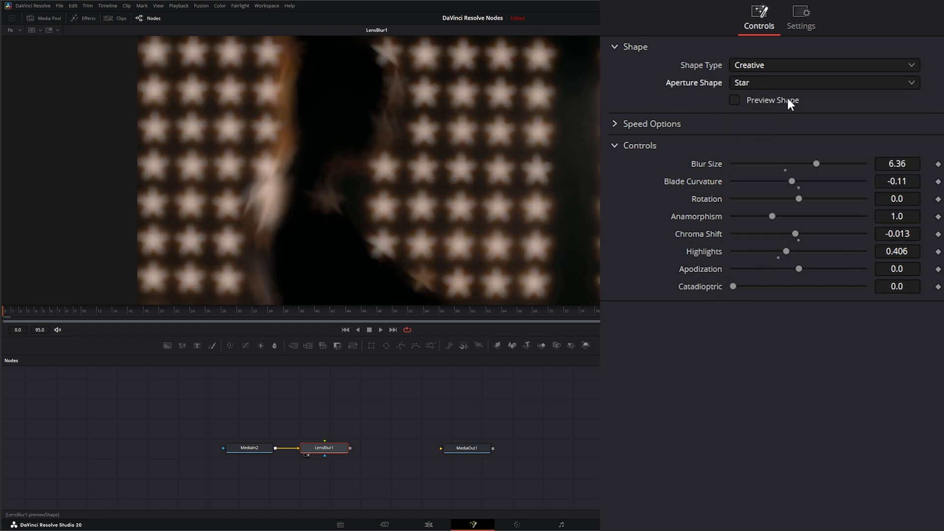
click(823, 82)
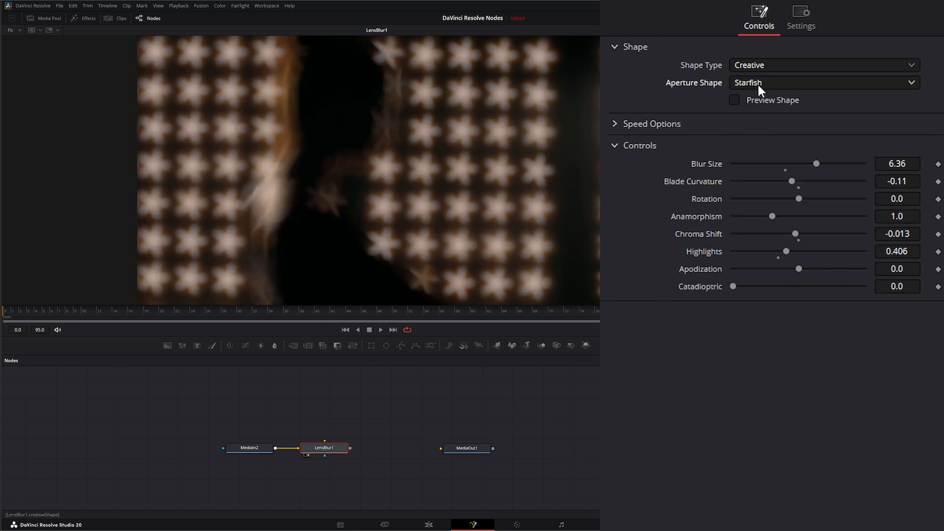
click(823, 83)
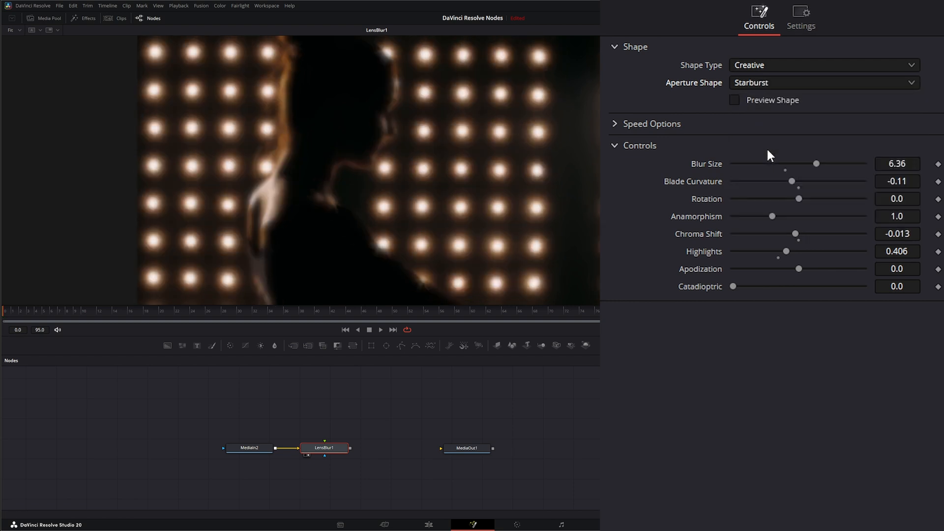
Step through Petals, Lip, Eye and Droplet, end on Leaf, and hide Speed Options.
click(823, 82)
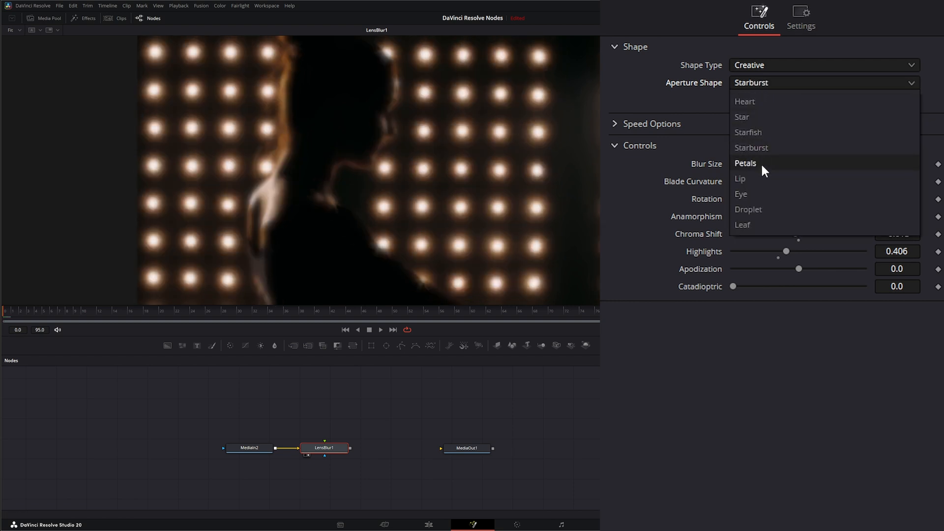
click(745, 162)
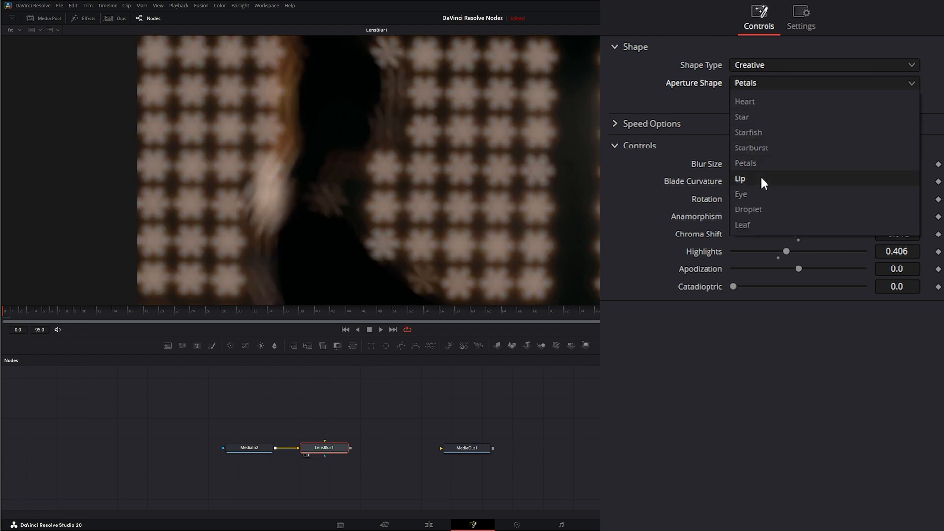
click(740, 179)
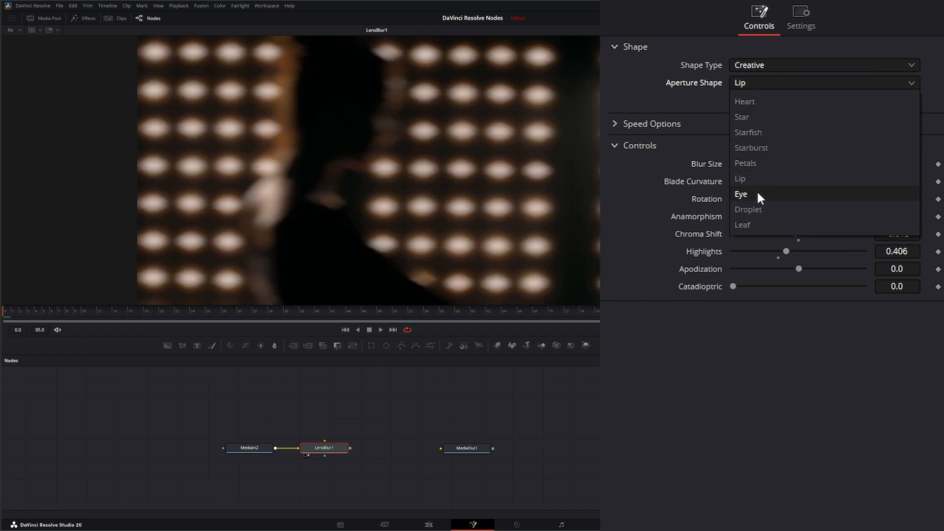
click(740, 194)
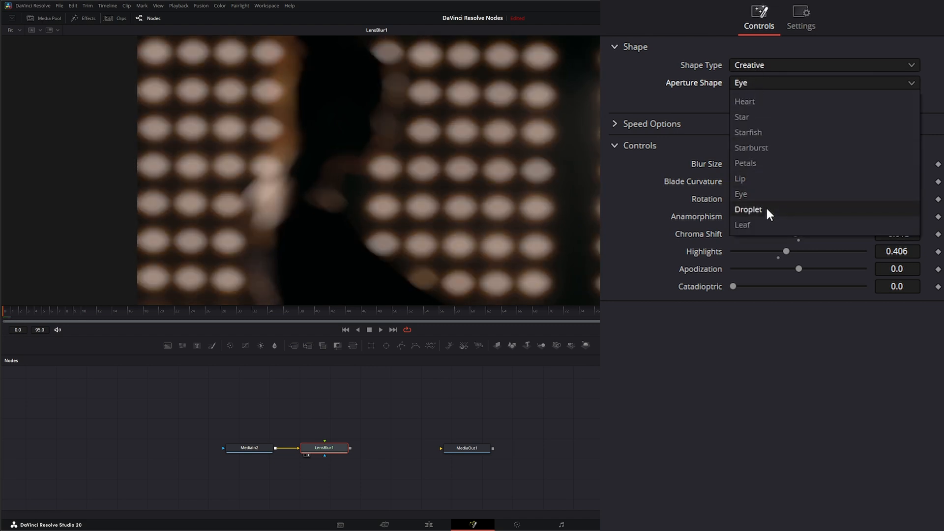
click(749, 209)
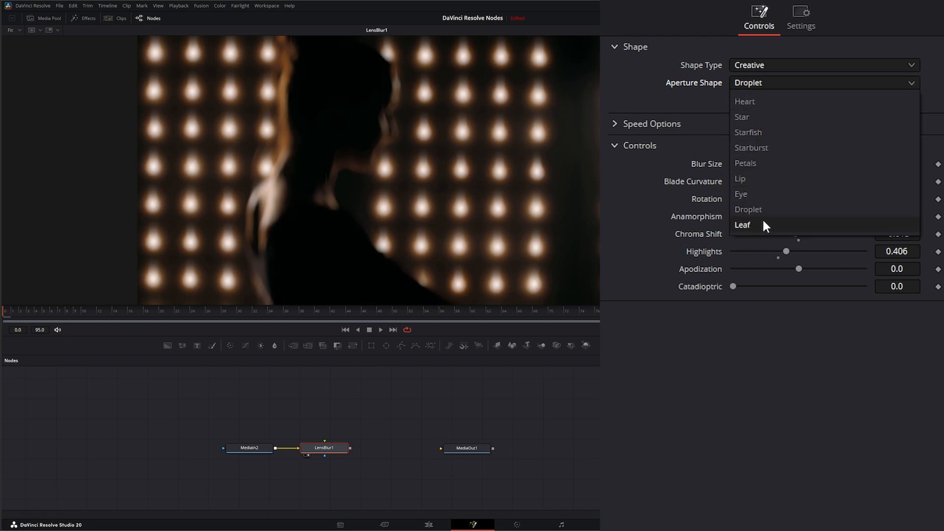
click(742, 224)
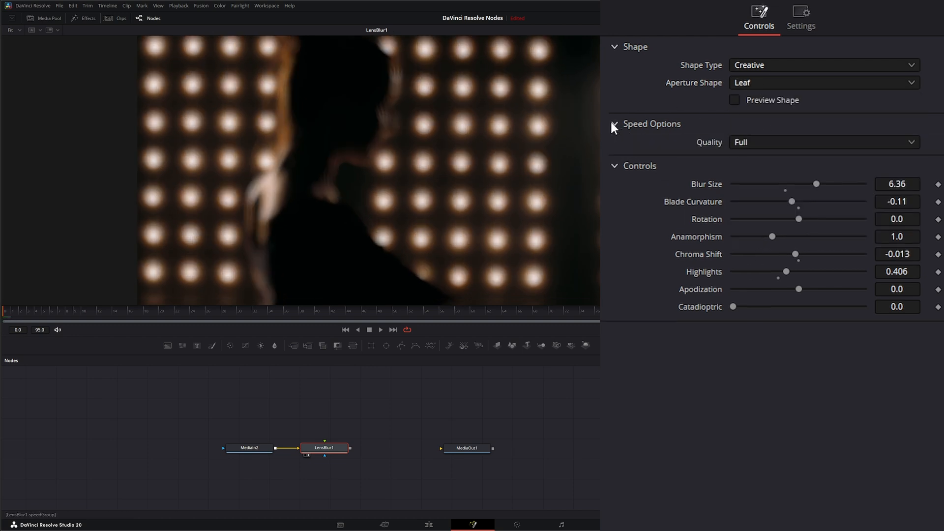
click(614, 123)
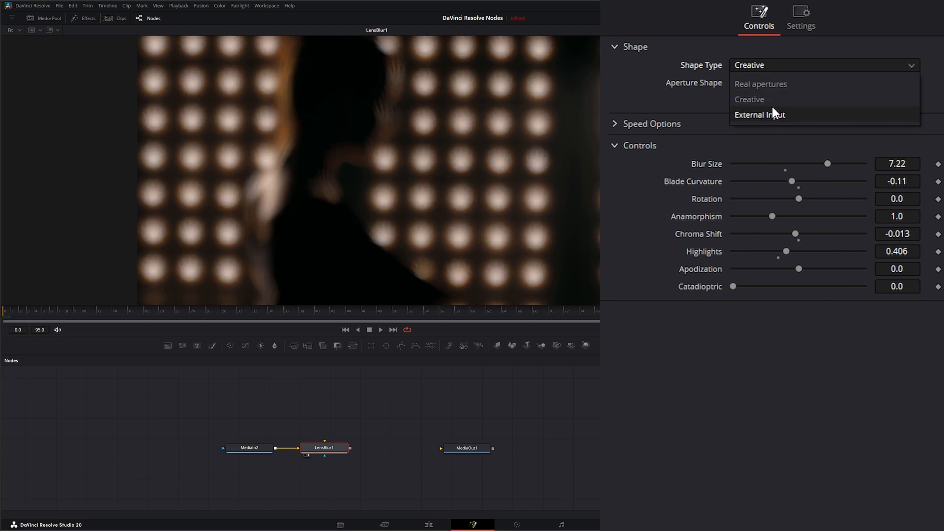
Set Shape Type to External Input, fed by sStar and sRender nodes at scale 0.821, rotation 14.
click(760, 114)
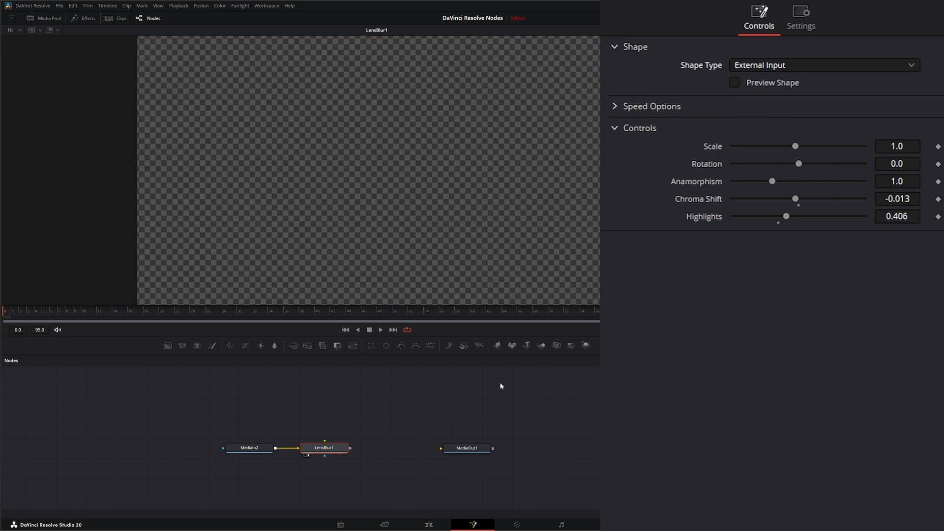
mouse_move(324, 448)
text(ss)
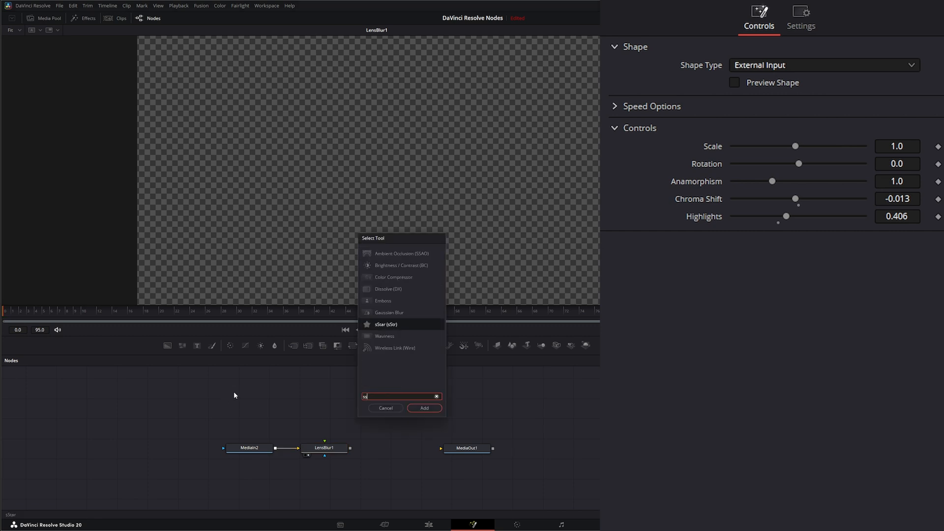
click(424, 408)
text(ren)
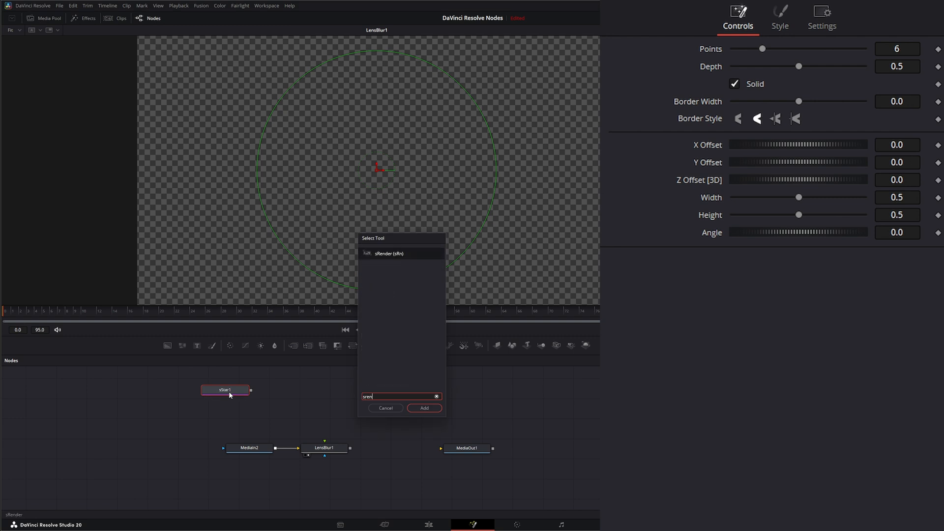
click(424, 408)
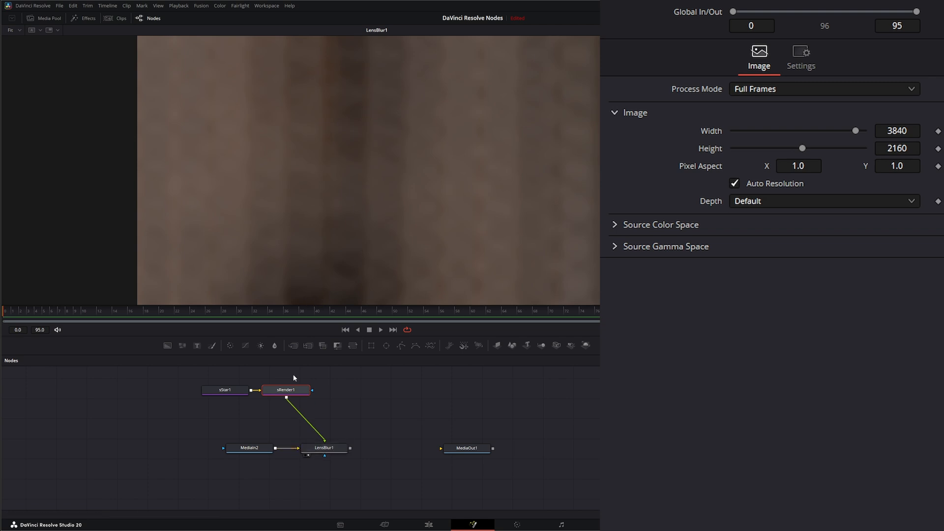
click(224, 390)
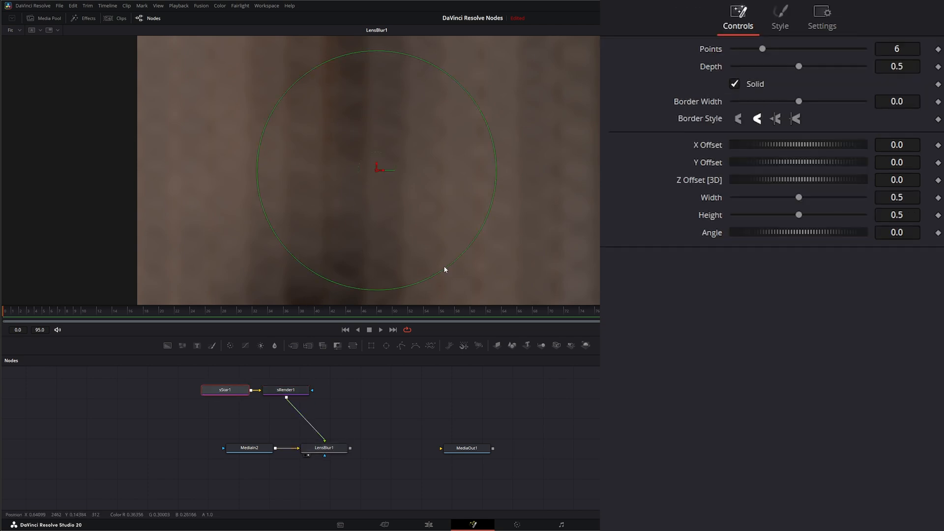
mouse_move(272, 435)
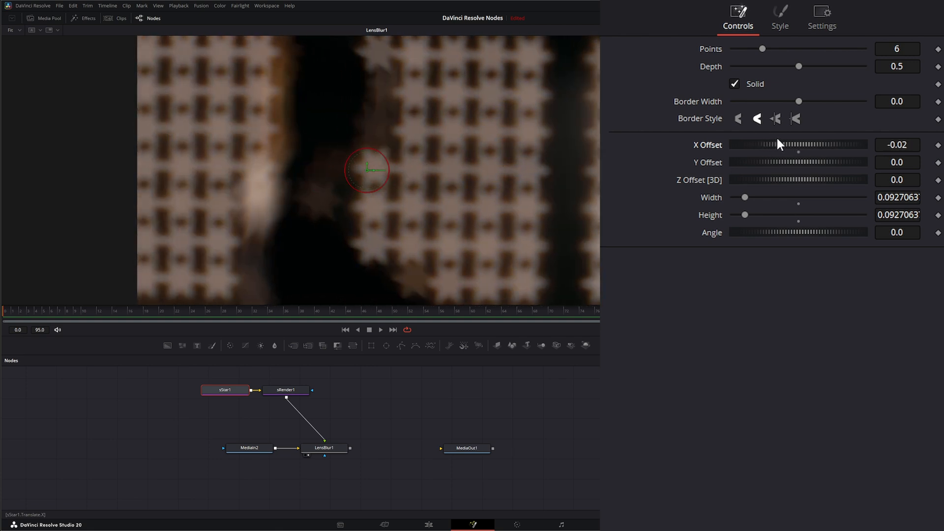
click(324, 448)
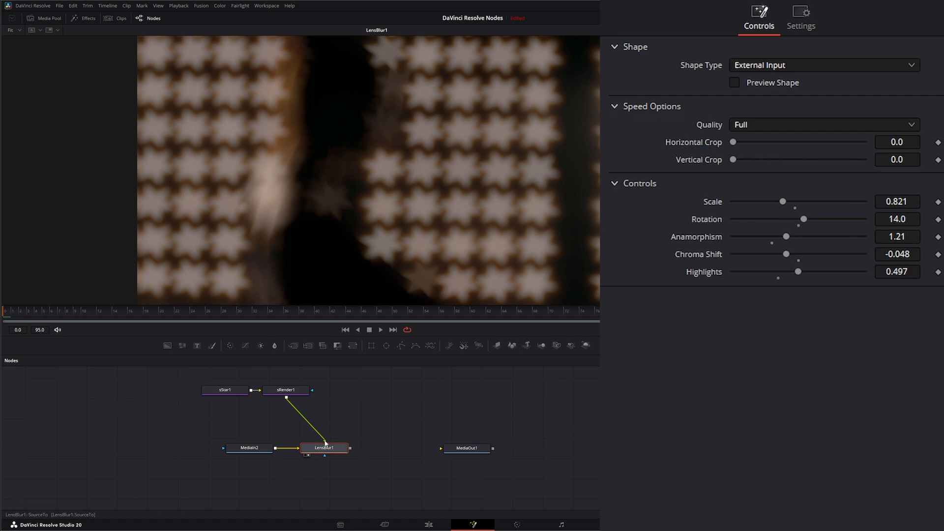
mouse_move(733, 139)
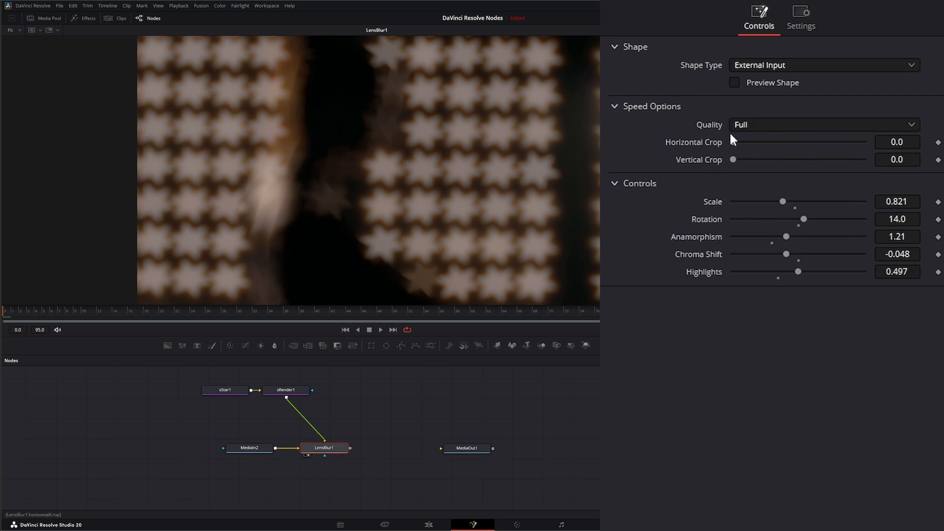
mouse_move(734, 144)
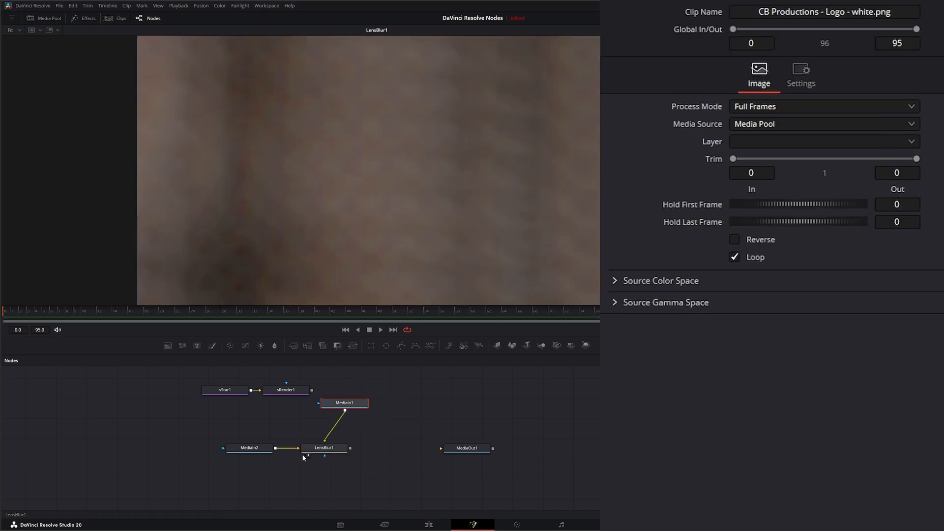
Select the LensBlur1 node to bring up its settings.
click(324, 448)
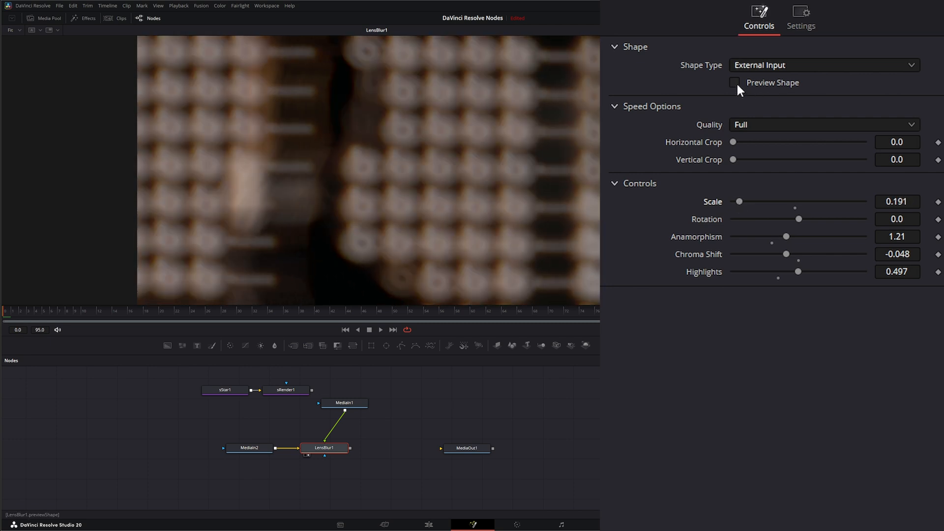
Turn on Preview Shape for the logo bokeh and load MediaOut1 in the viewer.
click(734, 82)
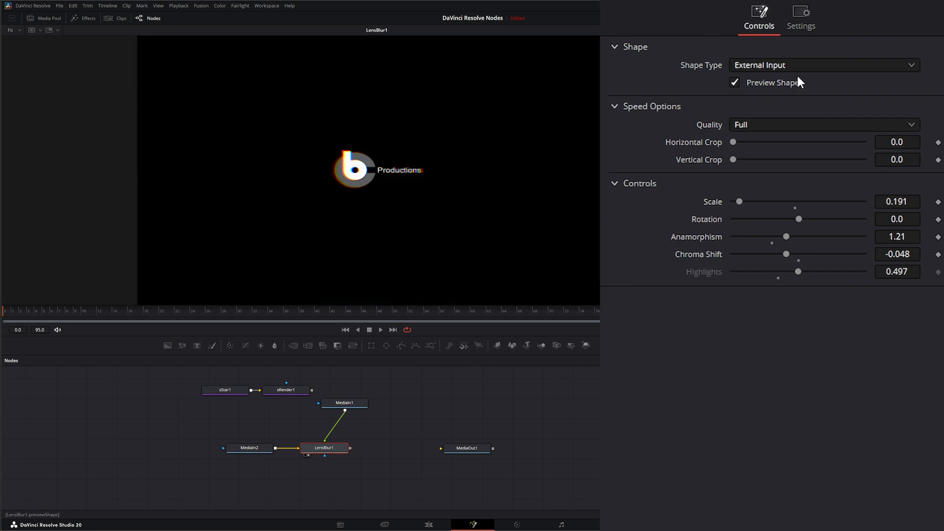
mouse_move(704, 222)
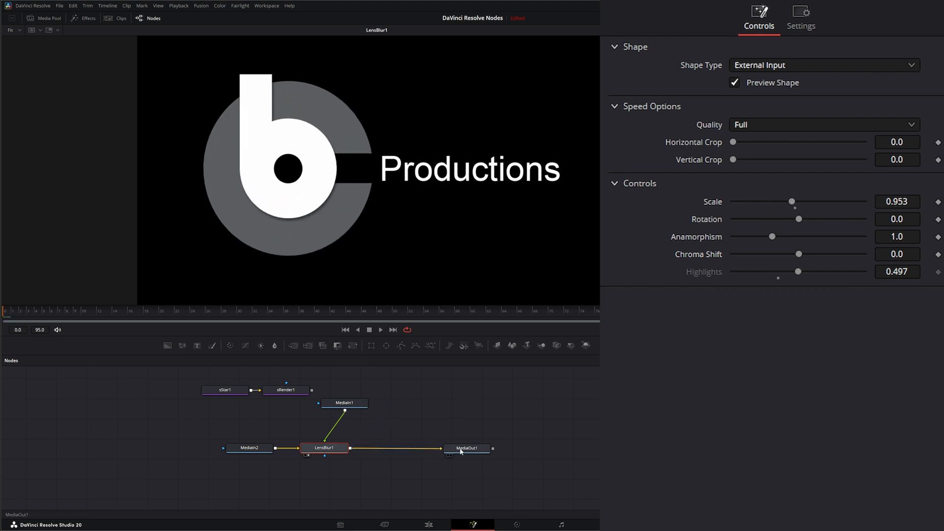
click(467, 448)
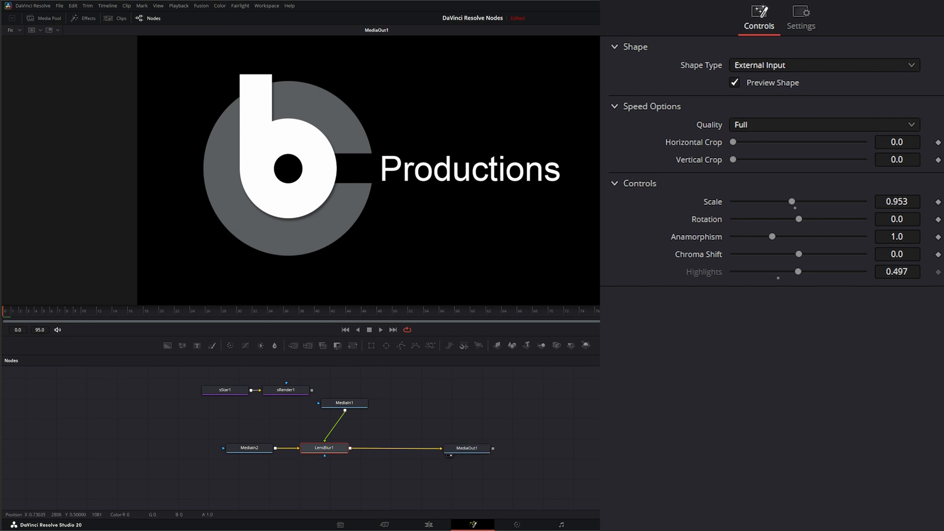
click(344, 403)
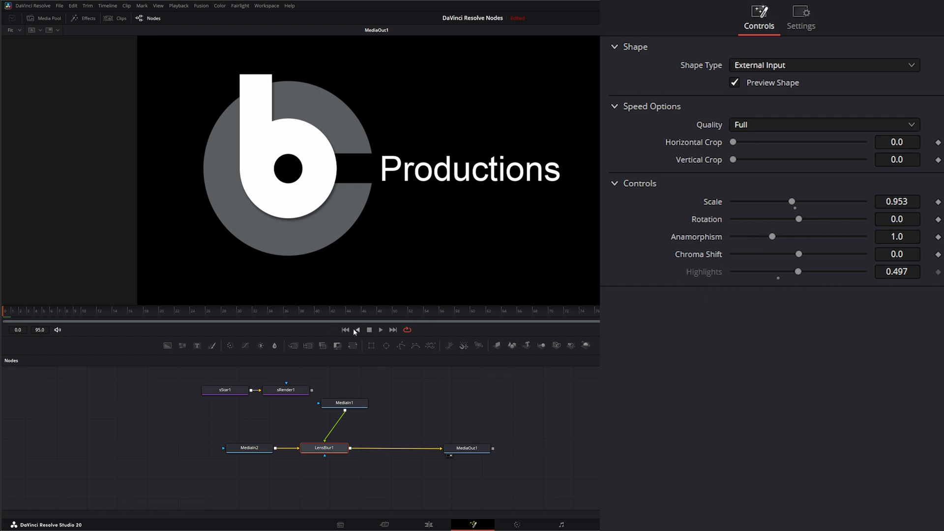
mouse_move(714, 269)
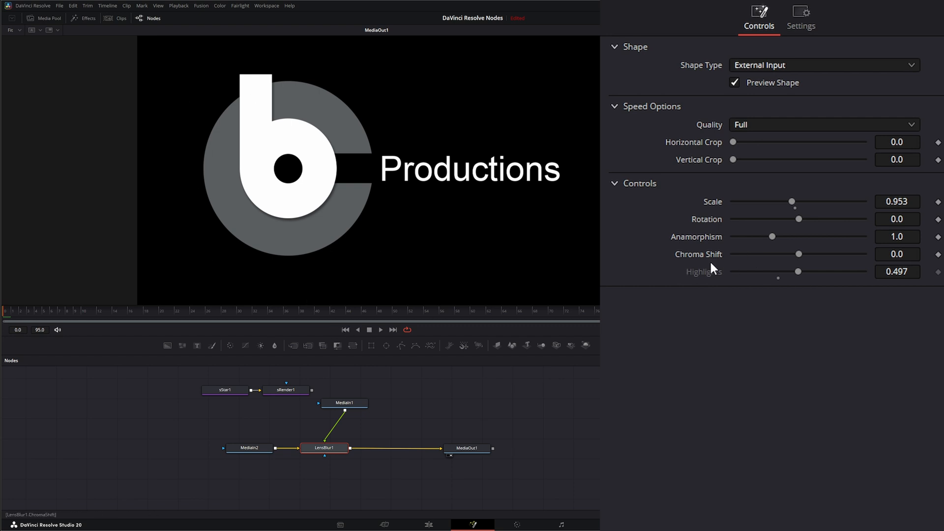